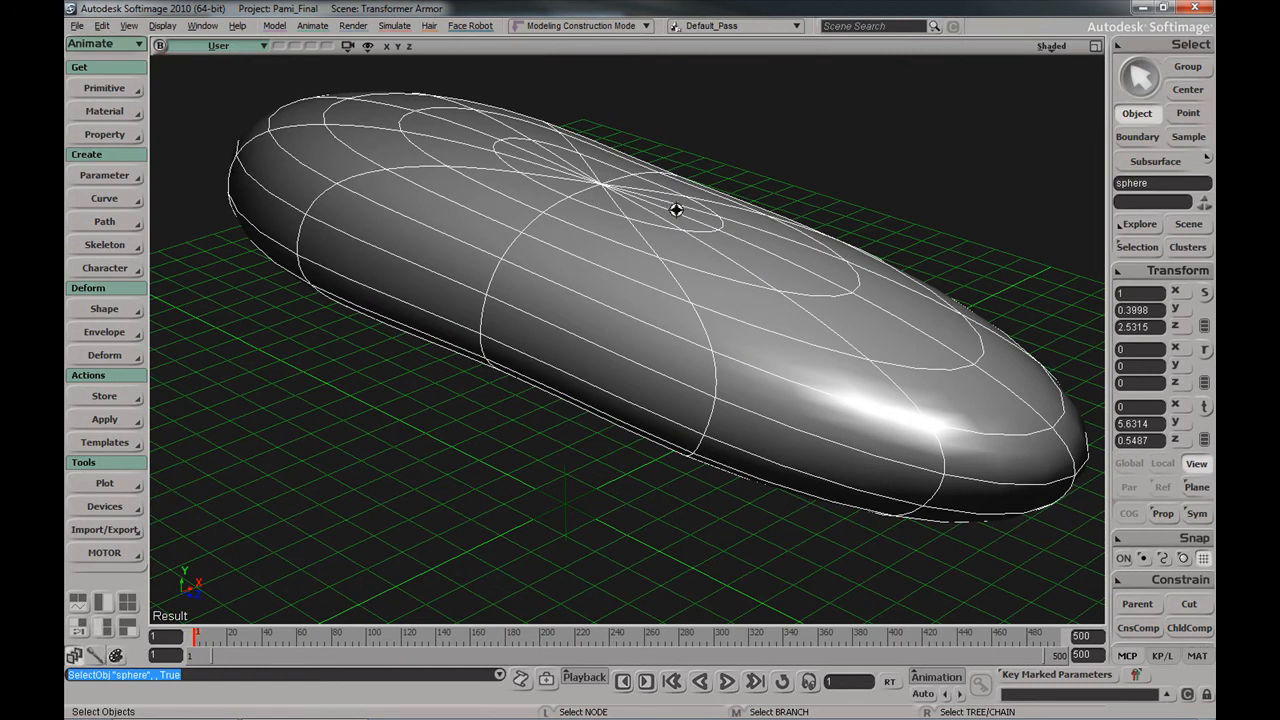
Scrub the timeline to several frames and watch the cannon arms shift poses between the shells
{"action": "left_click_drag", "start_coordinate": [676, 210], "coordinate": [628, 128]}
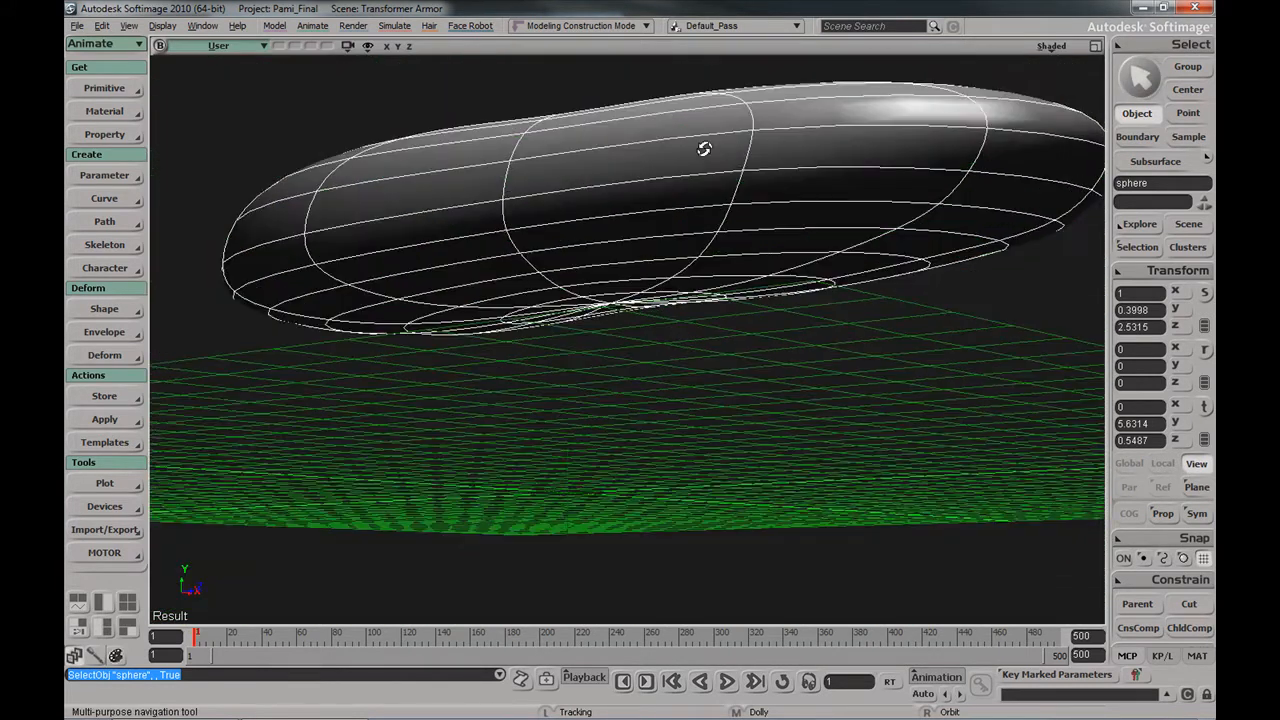
{"action": "left_click_drag", "start_coordinate": [704, 148], "coordinate": [686, 224]}
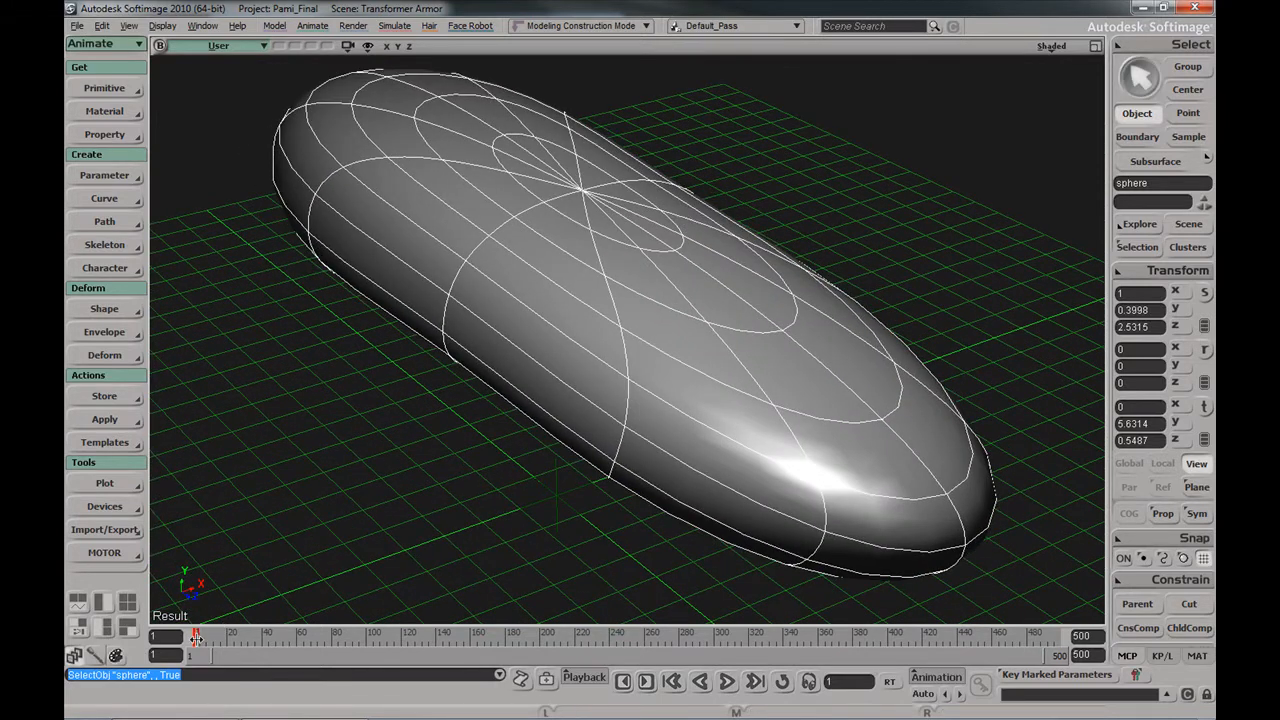
{"action": "left_click", "coordinate": [296, 572]}
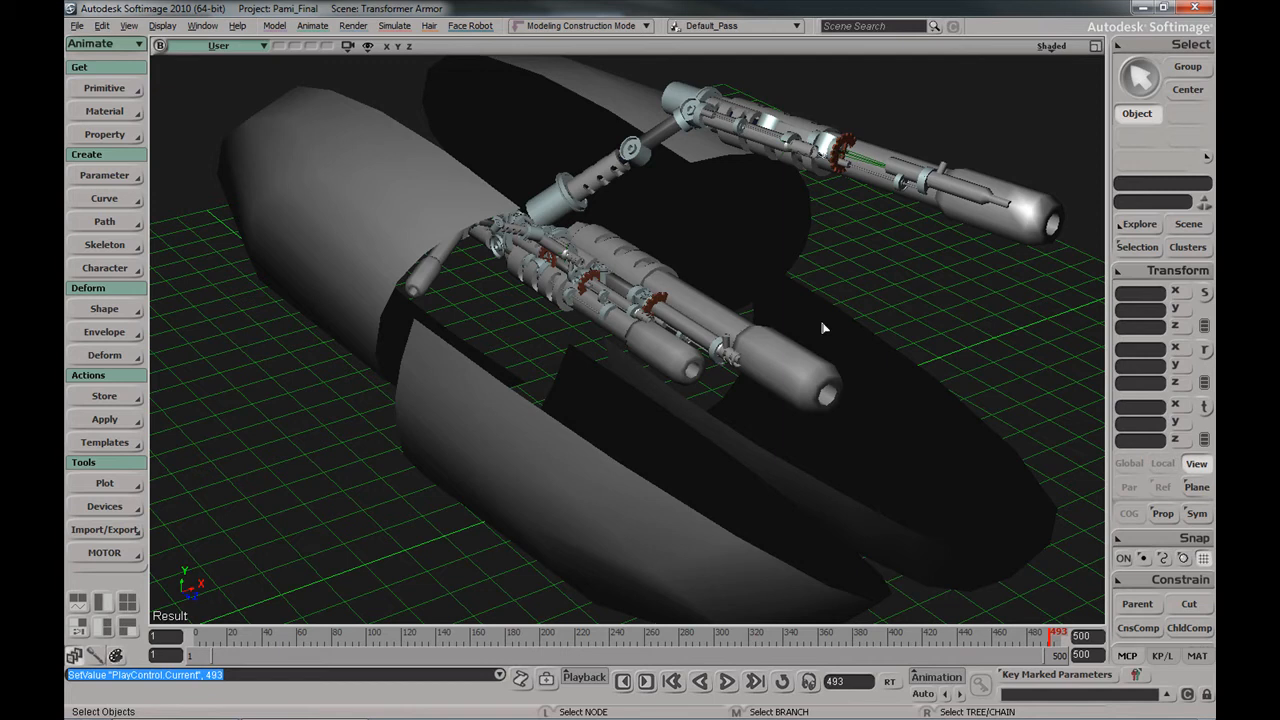
{"action": "left_click", "coordinate": [996, 636]}
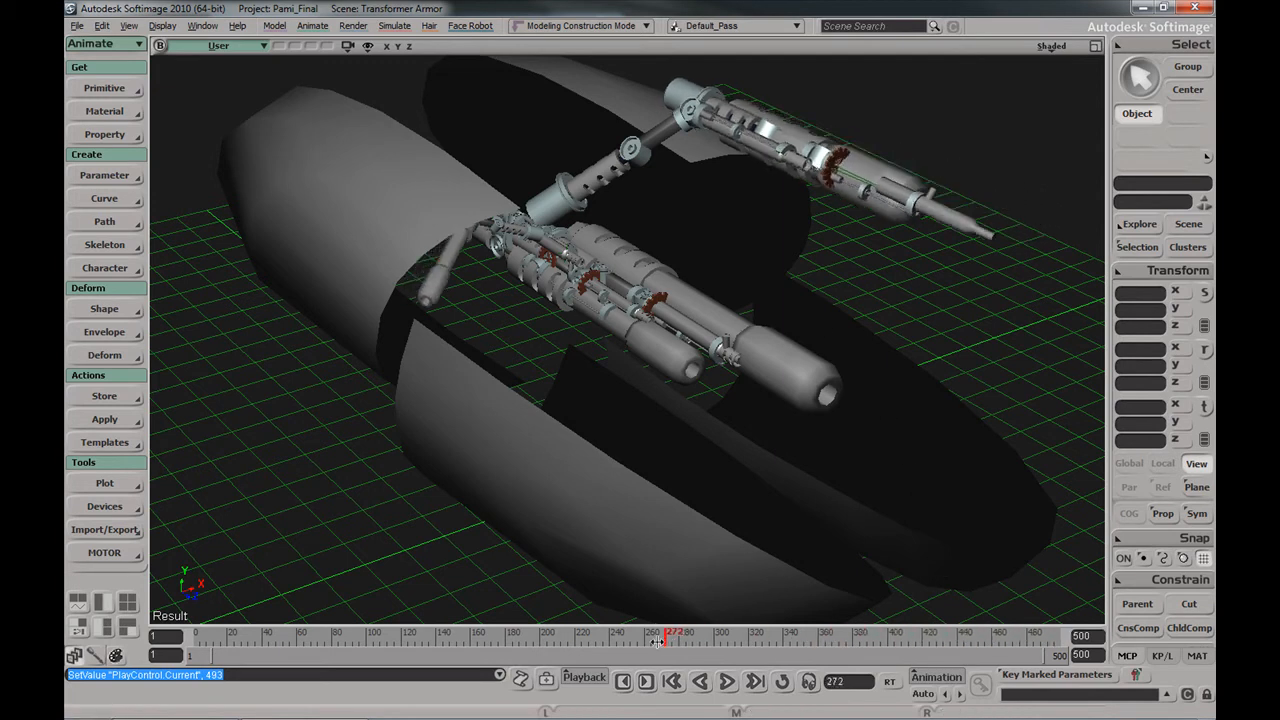
{"action": "left_click", "coordinate": [562, 636]}
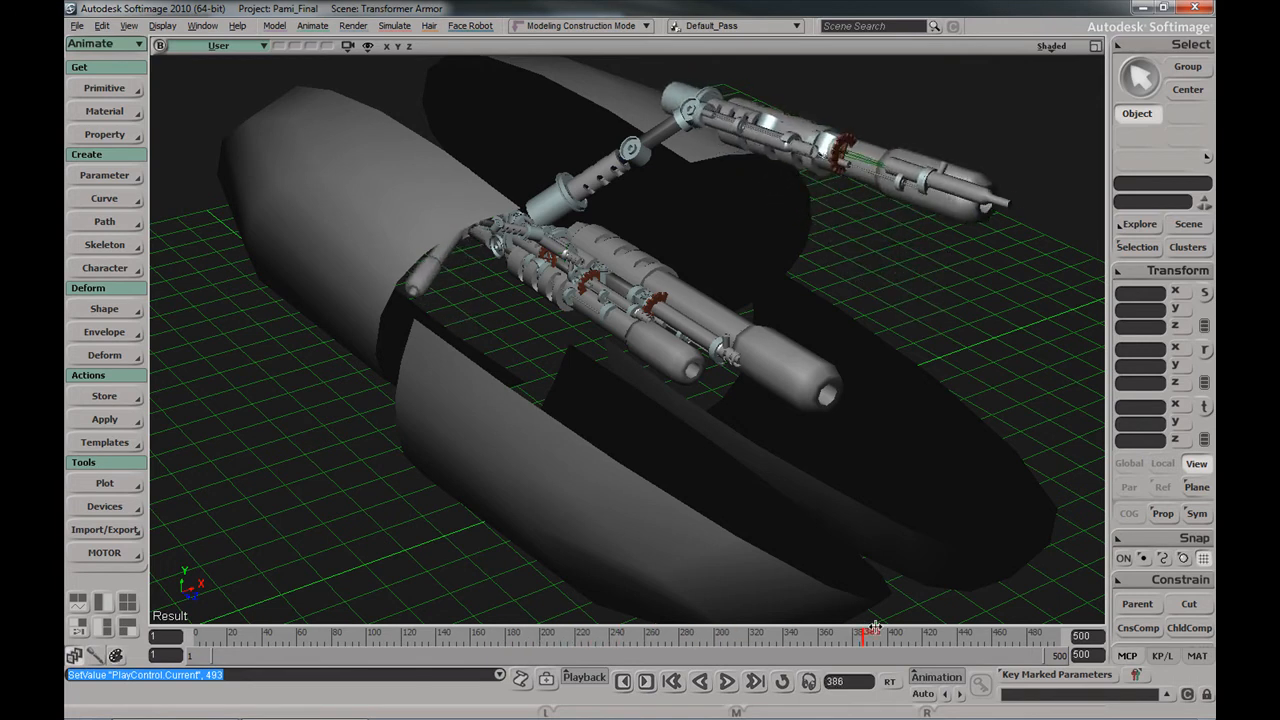
{"action": "left_click", "coordinate": [552, 634]}
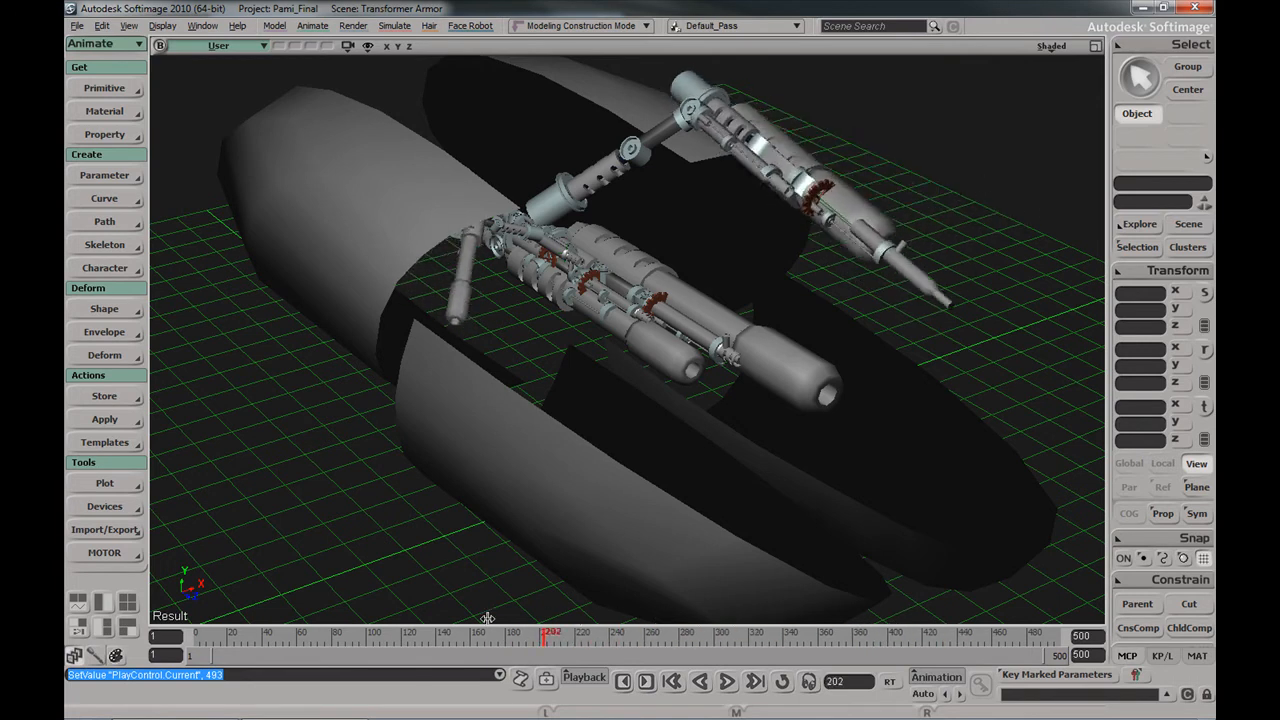